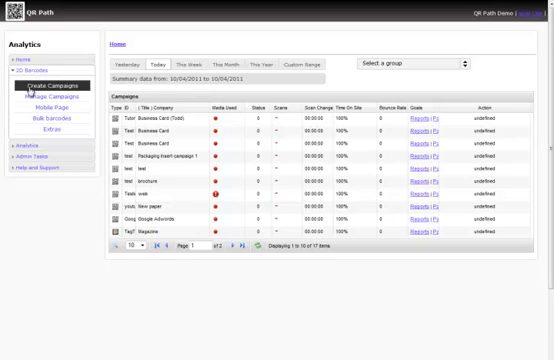
Step: Begin a new campaign from the Analytics page with Create Campaign
left_click(52, 92)
type("Tutorial Microsoft Tag")
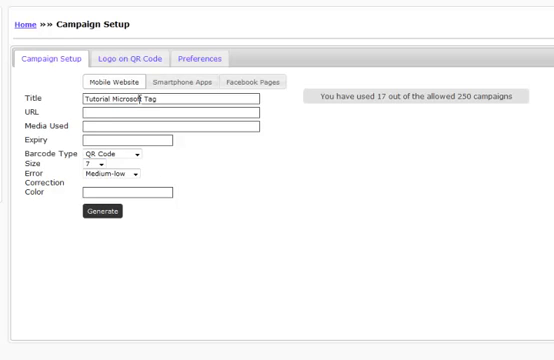
type("http://www.qrpath.com")
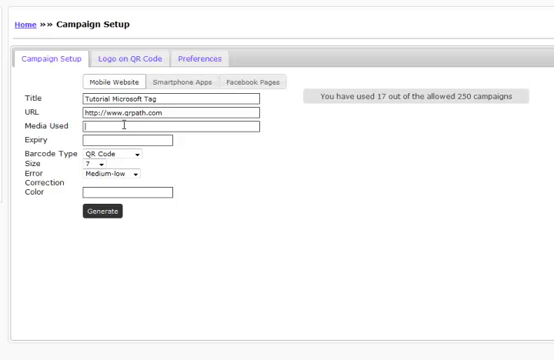
type("Marketing Piece")
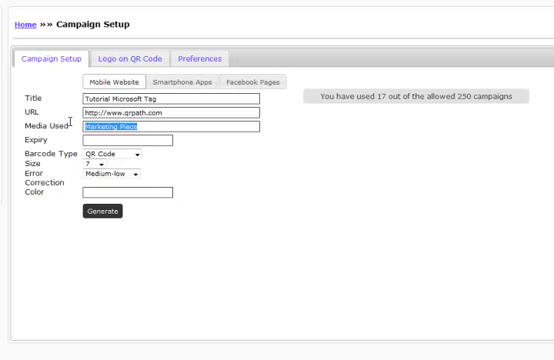
type("Flyer")
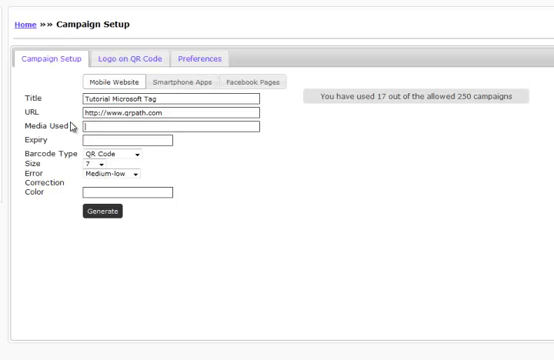
type("Brochure")
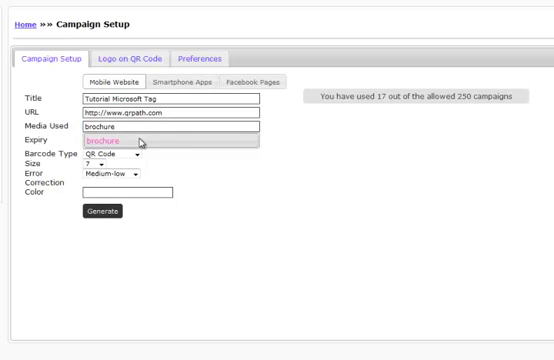
left_click(104, 138)
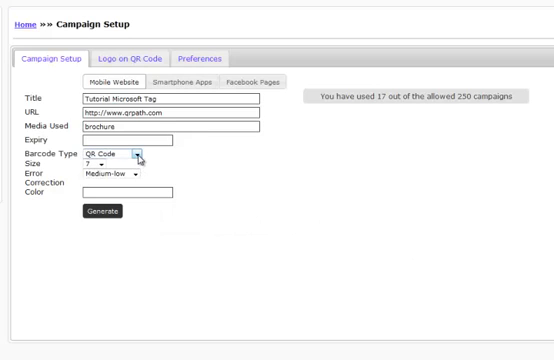
Step: Change the Barcode Type from QR Code to Microsoft Tag
left_click(136, 156)
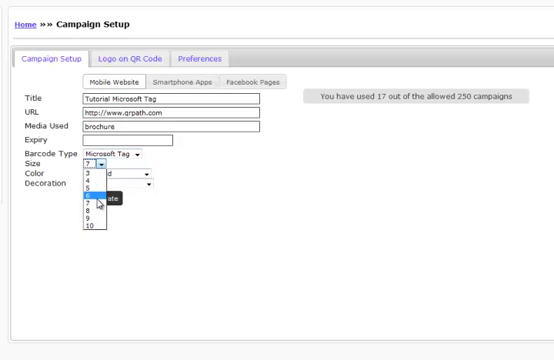
Step: Choose tag size 7 and keep the color set to Colored
left_click(100, 188)
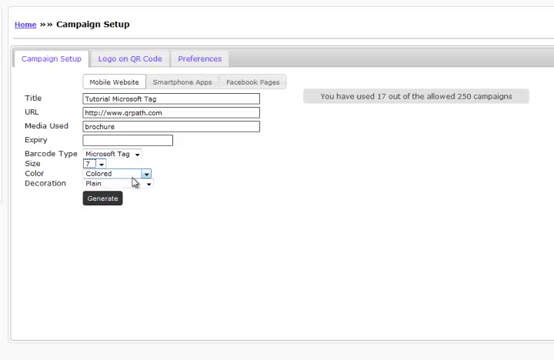
mouse_move(148, 178)
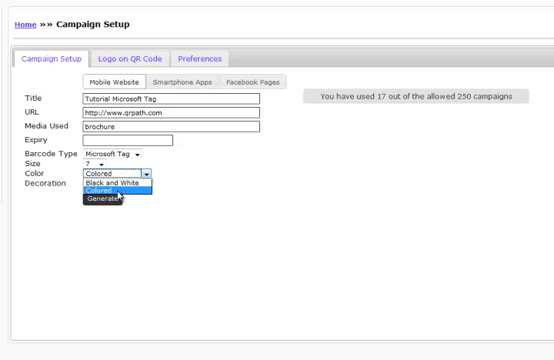
left_click(112, 198)
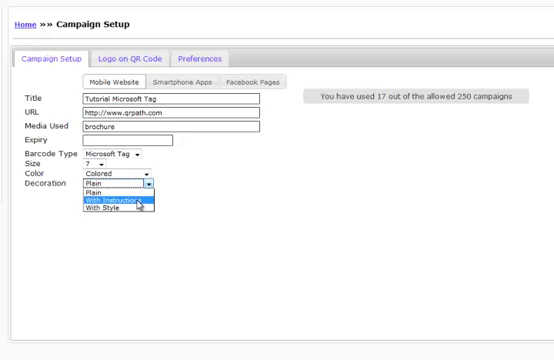
mouse_move(116, 212)
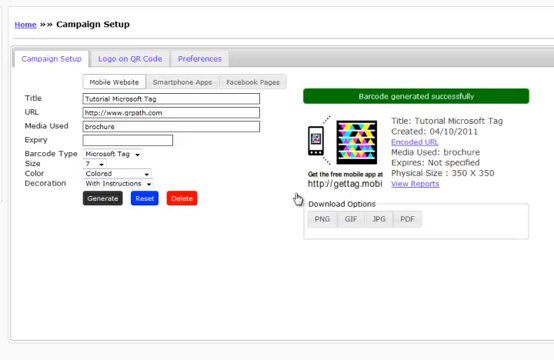
mouse_move(296, 198)
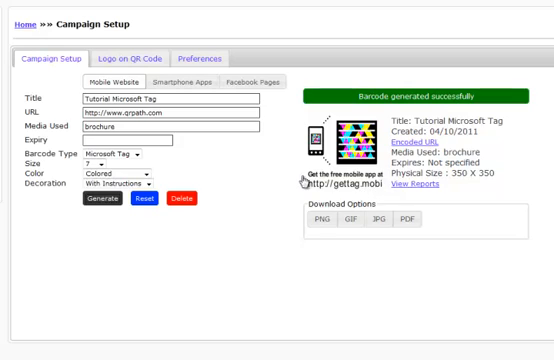
mouse_move(380, 190)
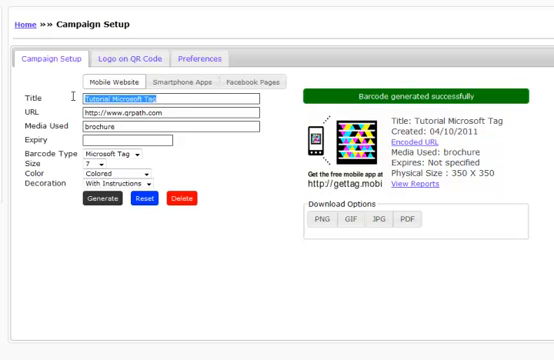
Step: Rewrite the campaign title to read 'New Microsoft'
type("New Micro")
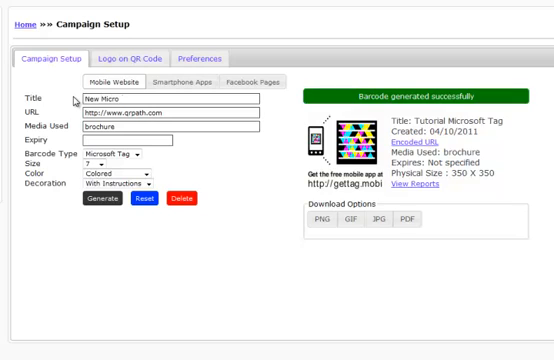
type("soft")
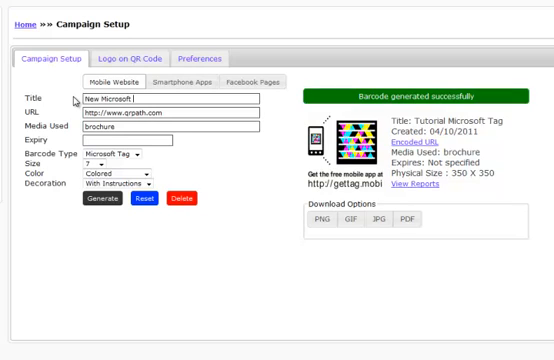